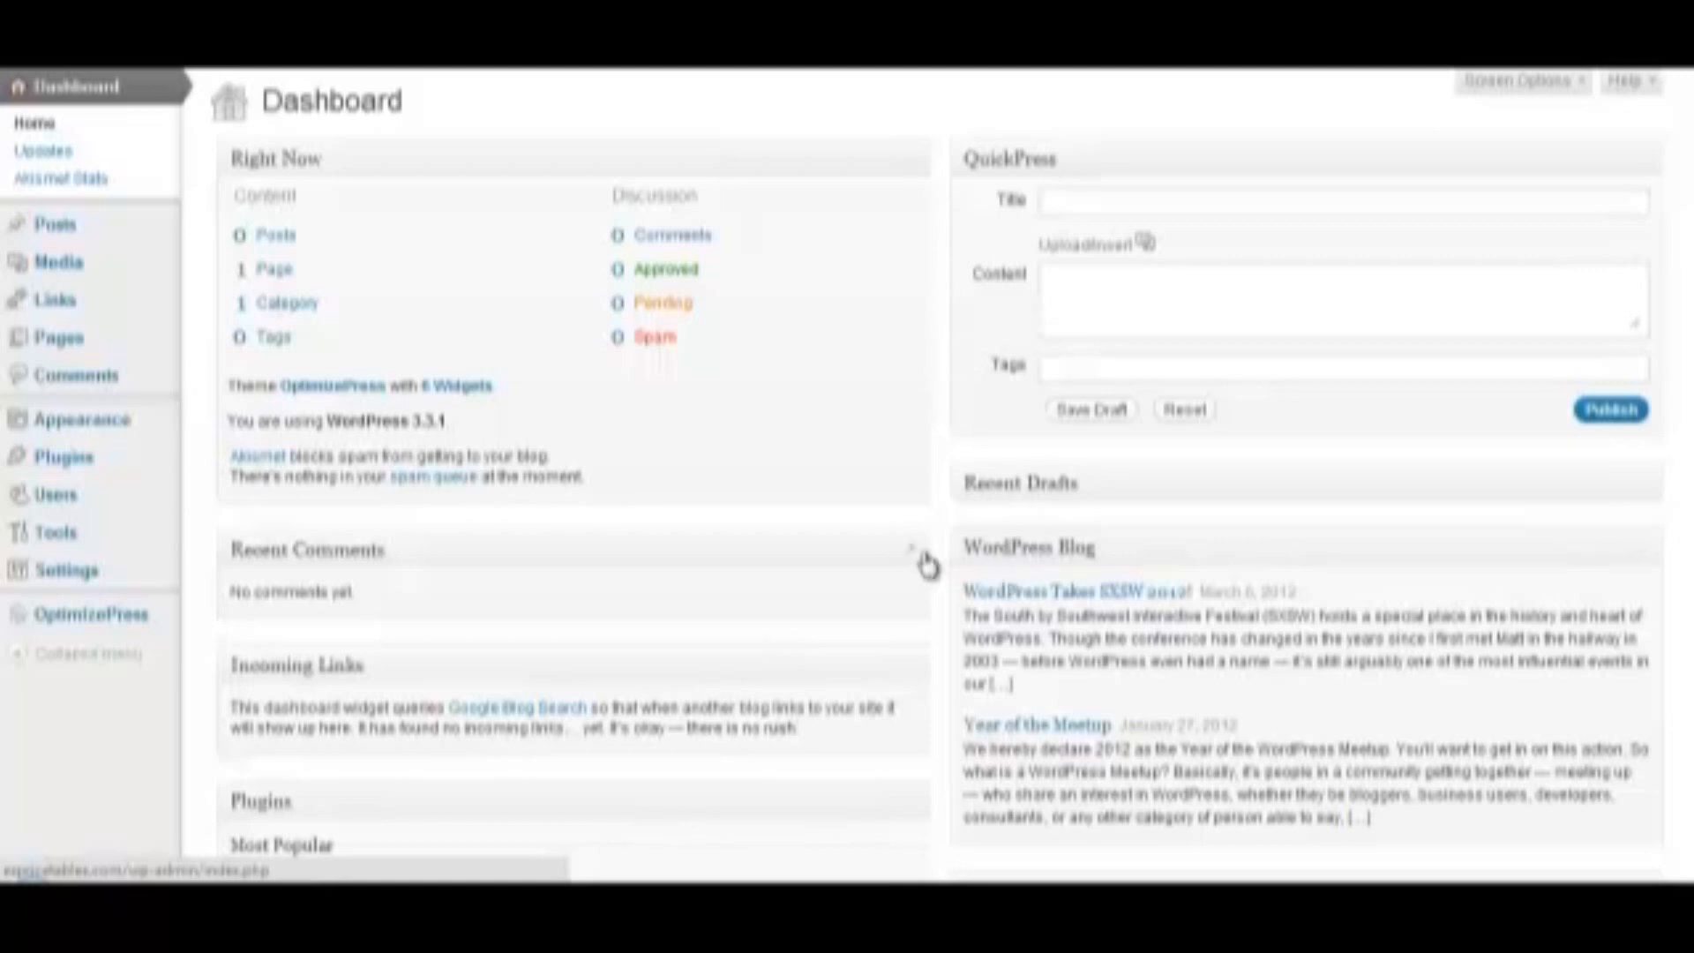
mouse_move(63, 457)
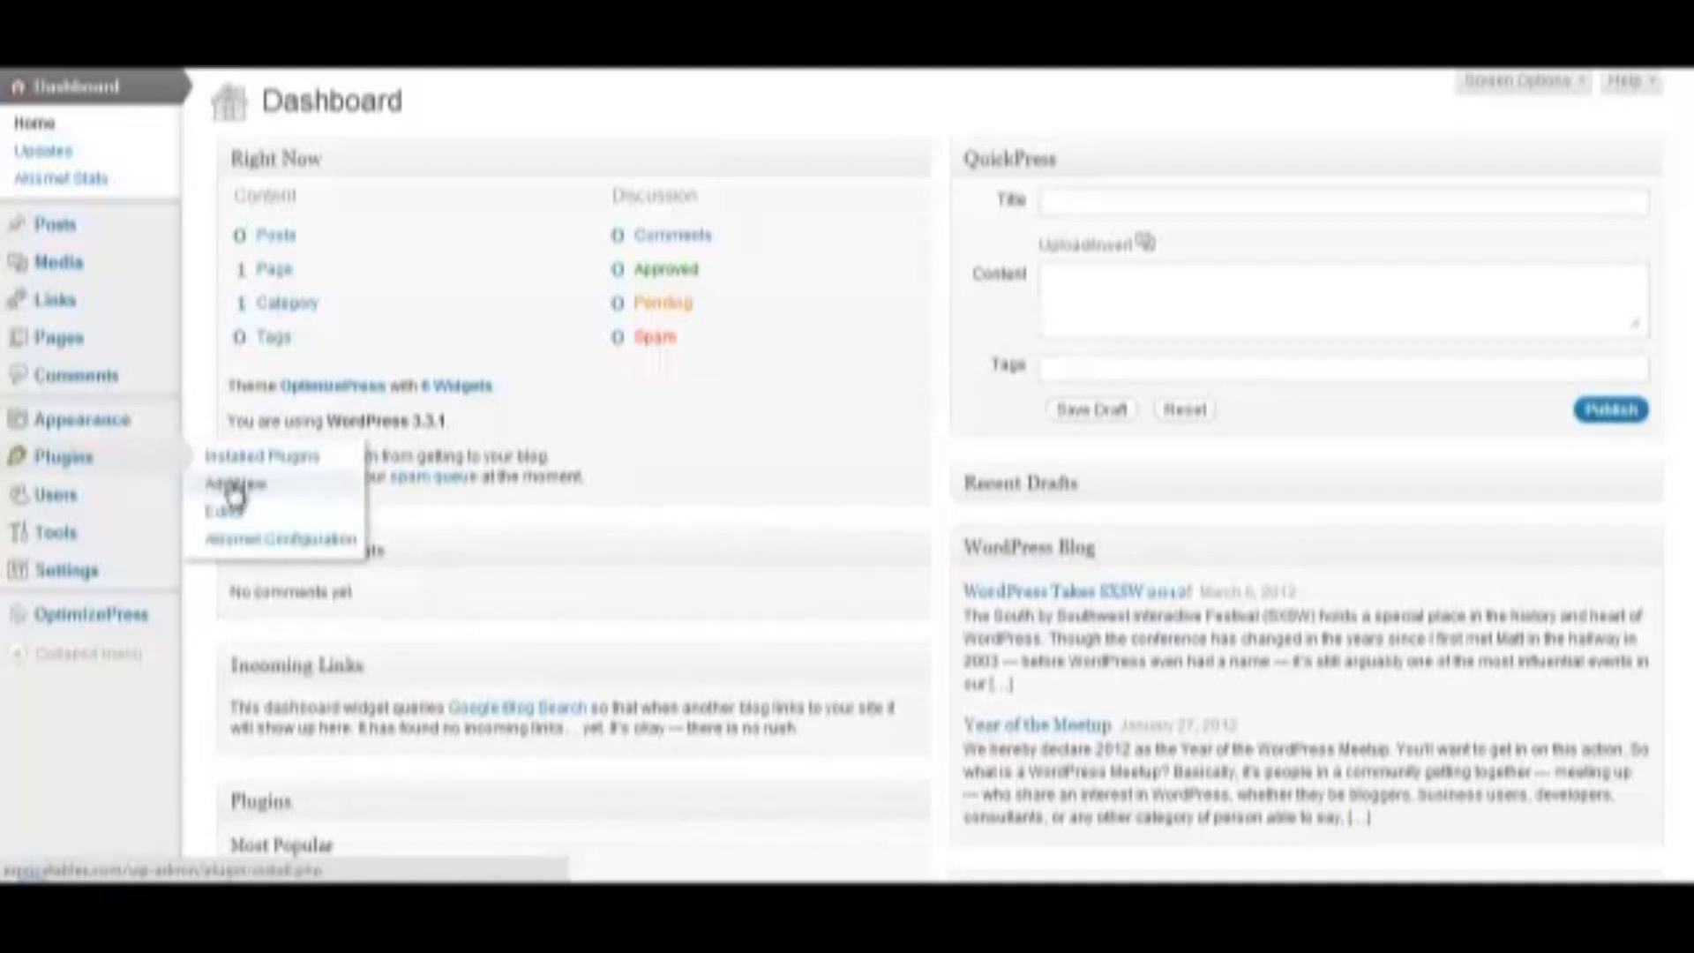
- Upload the EZ Price Tables plugin zip from Plugins > Add New > Upload
left_click(233, 483)
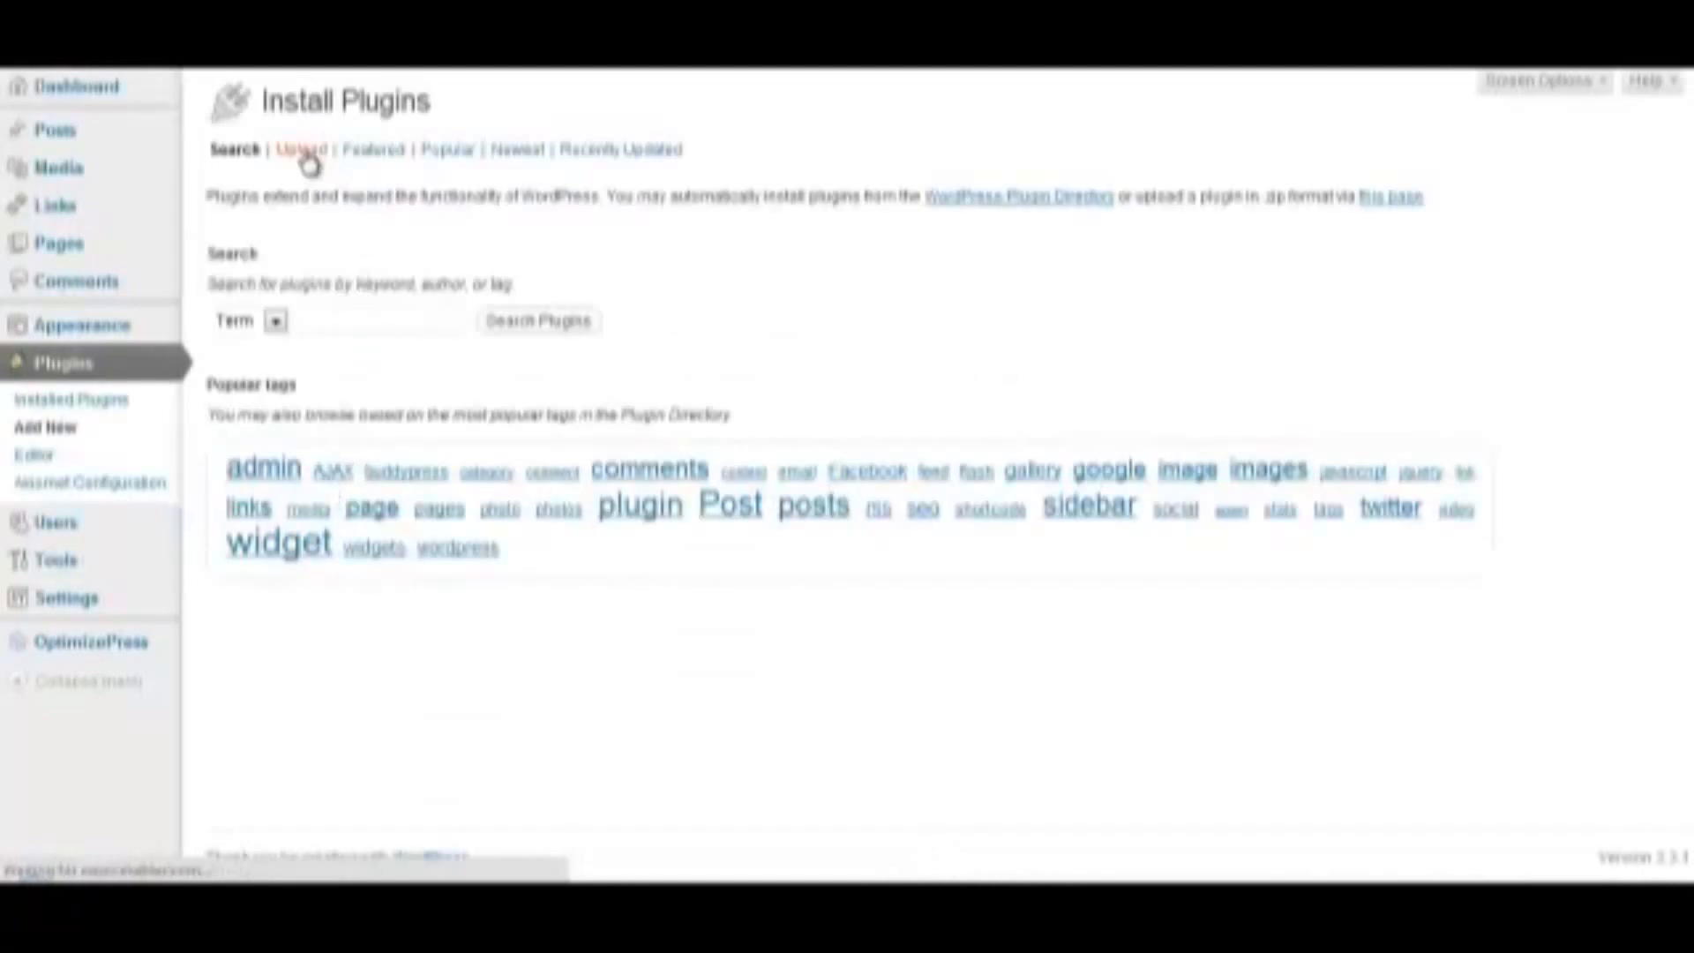
left_click(300, 148)
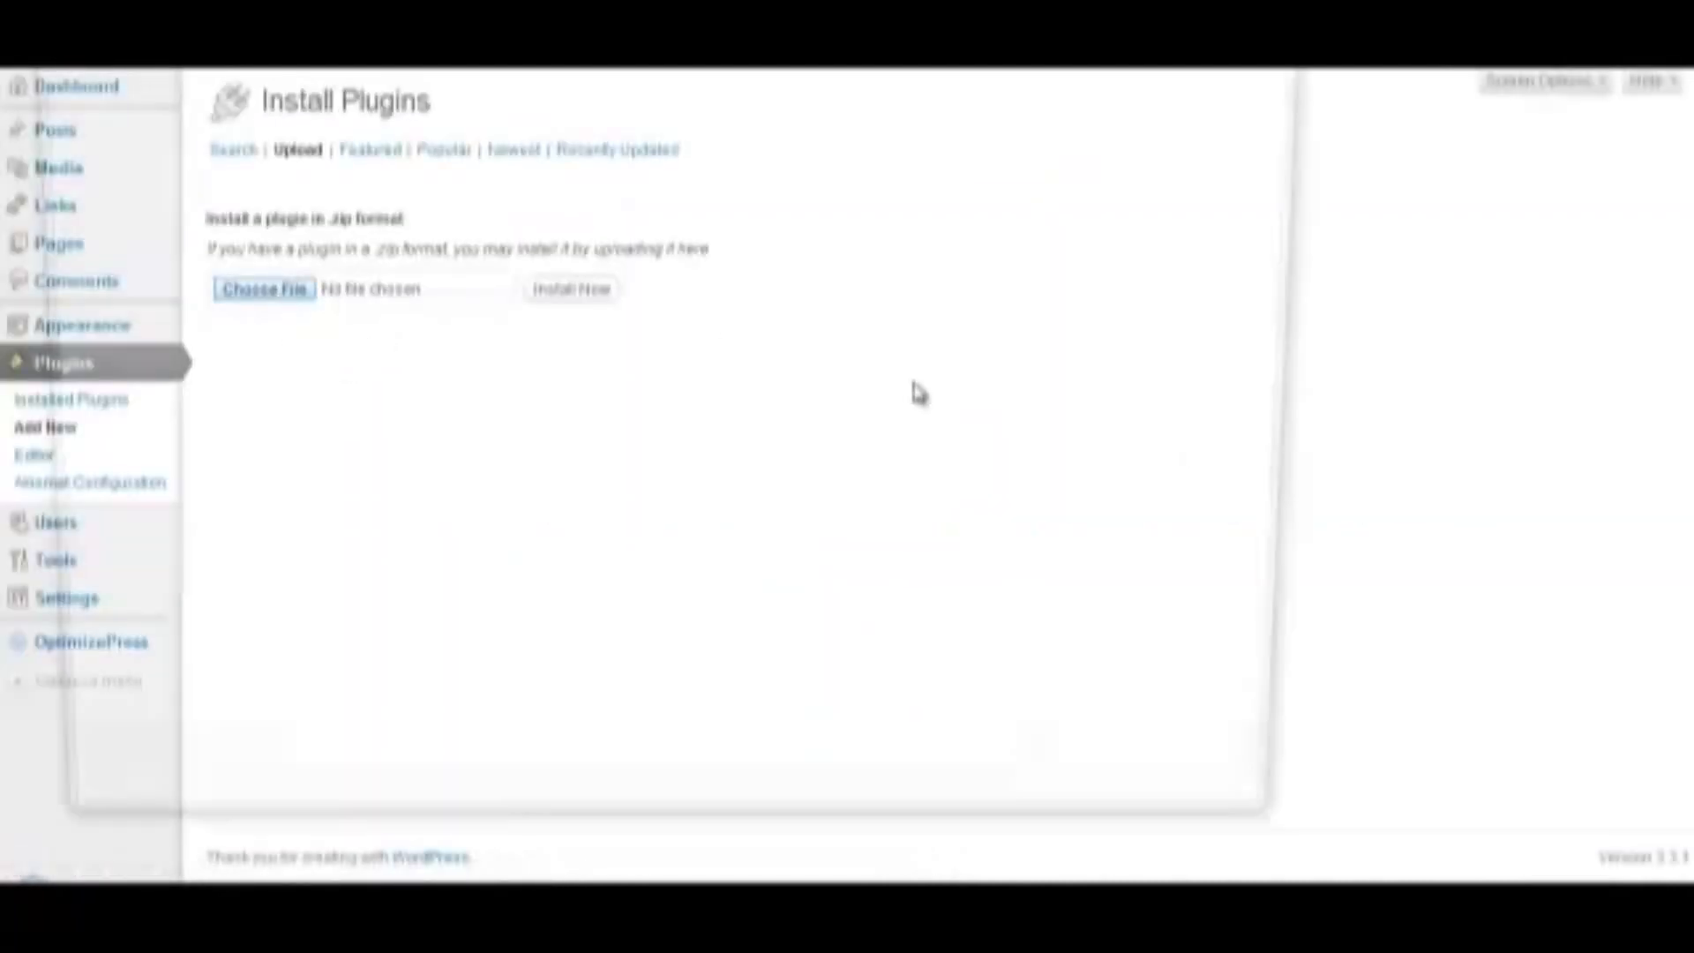
left_click(570, 287)
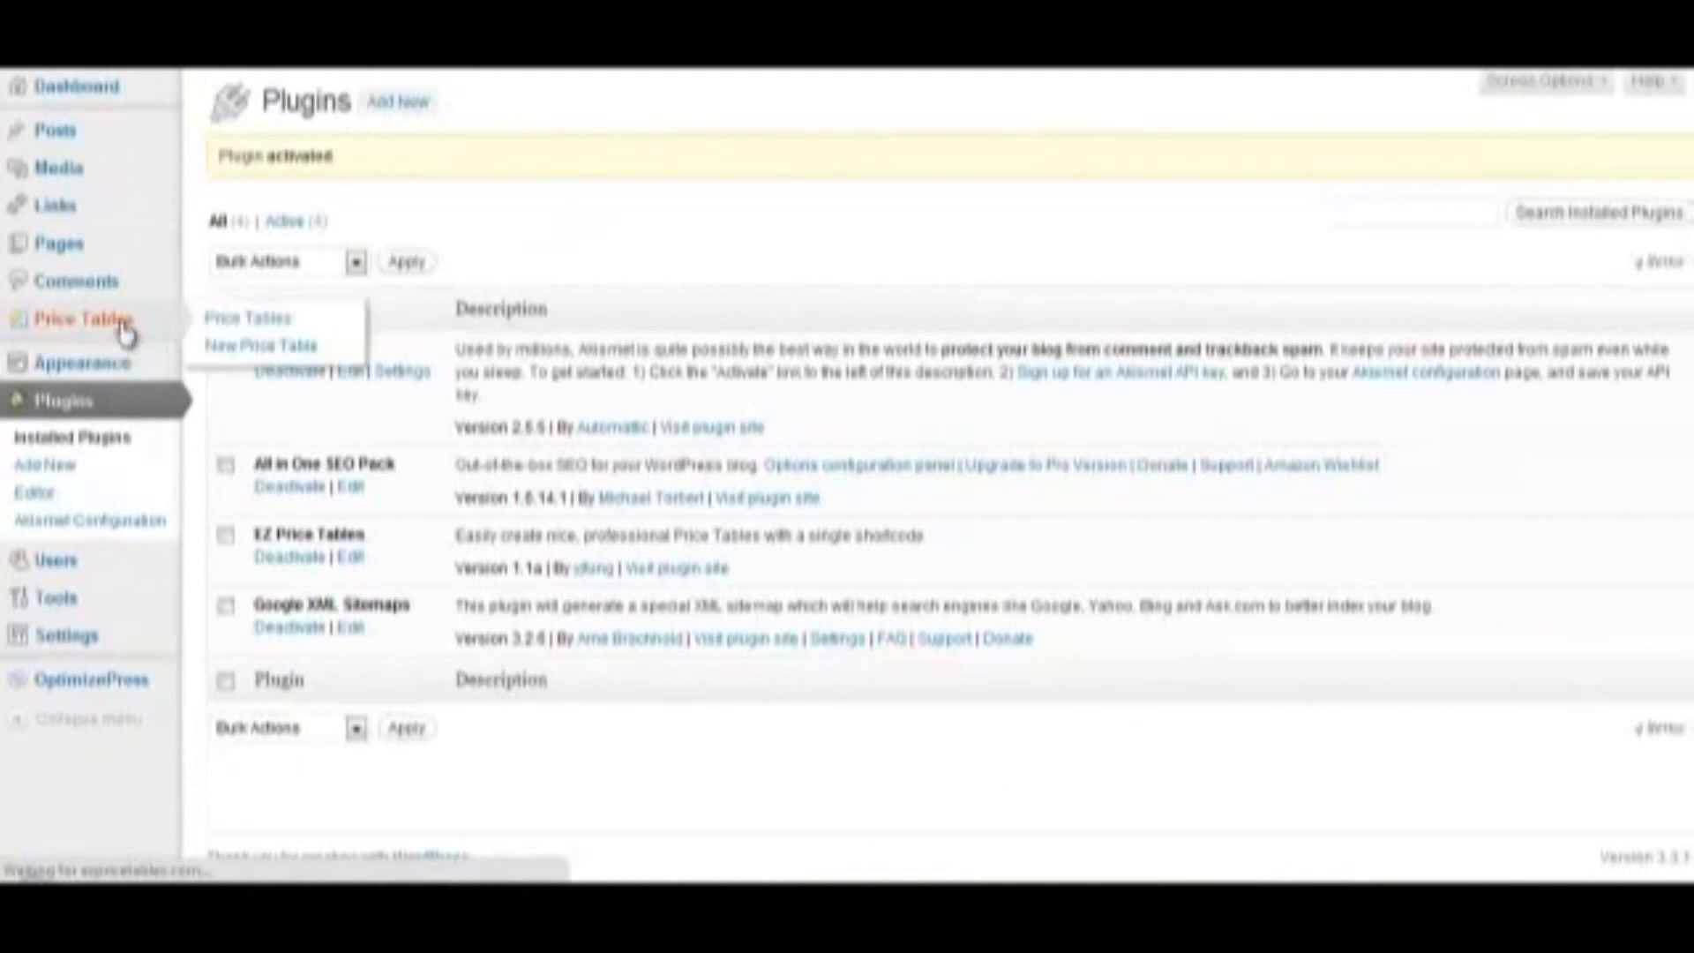
mouse_move(453, 184)
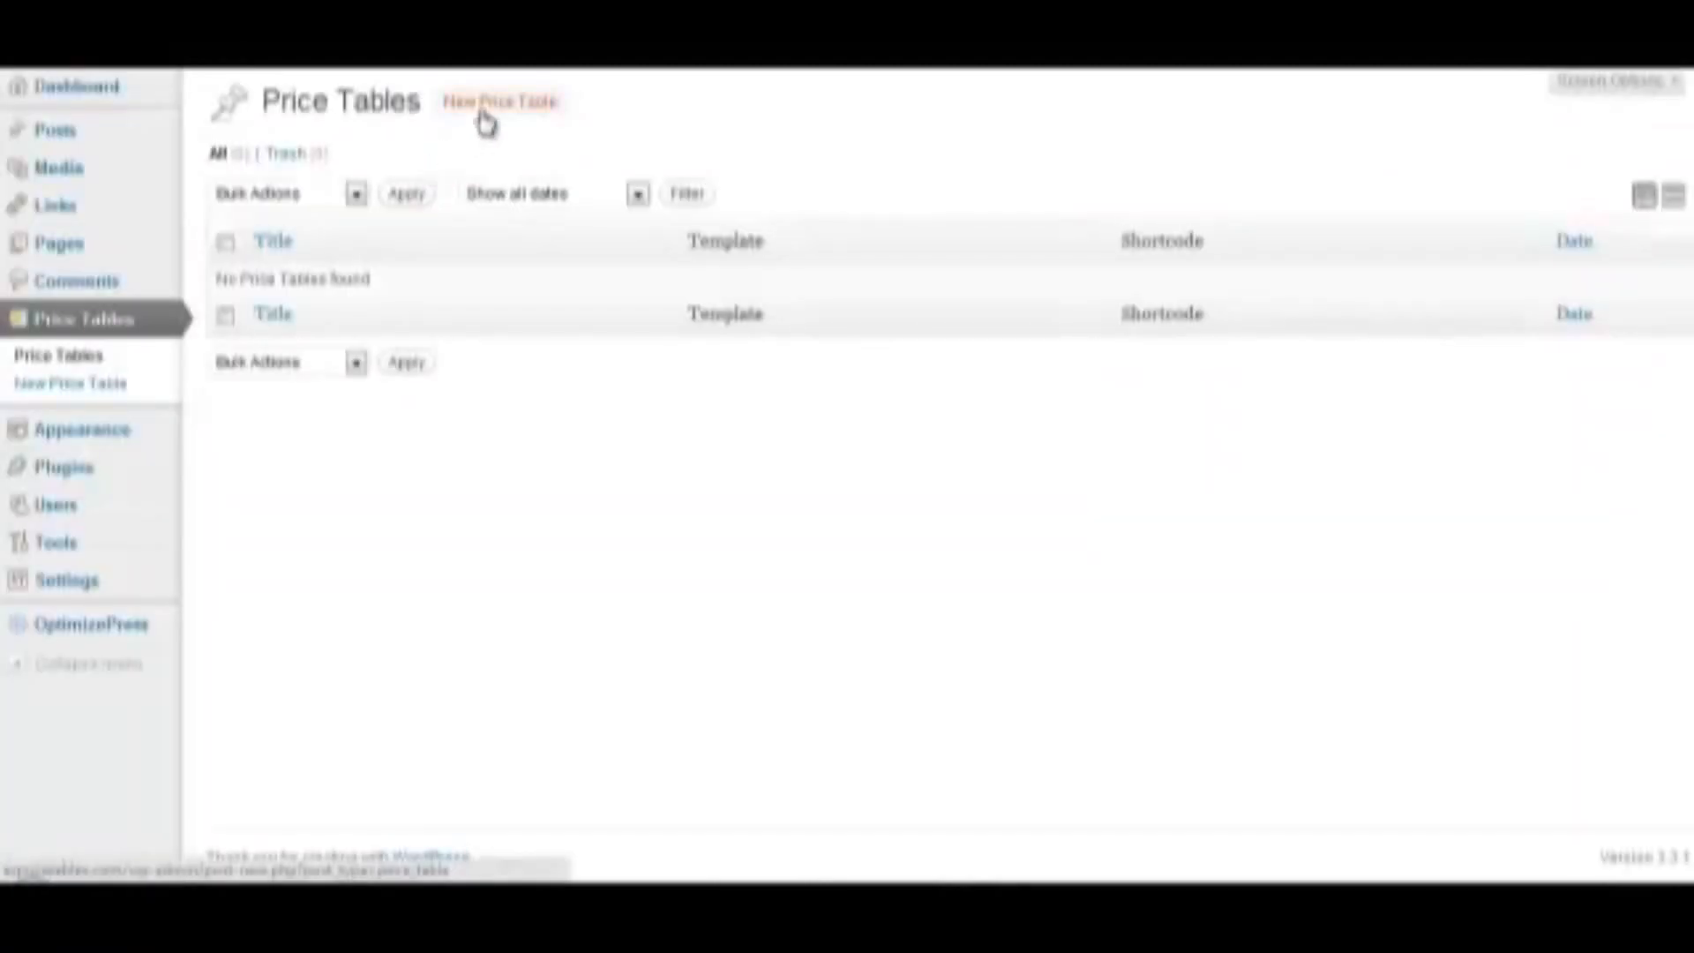
- Create a new price table with three packages, each holding three feature rows
left_click(499, 101)
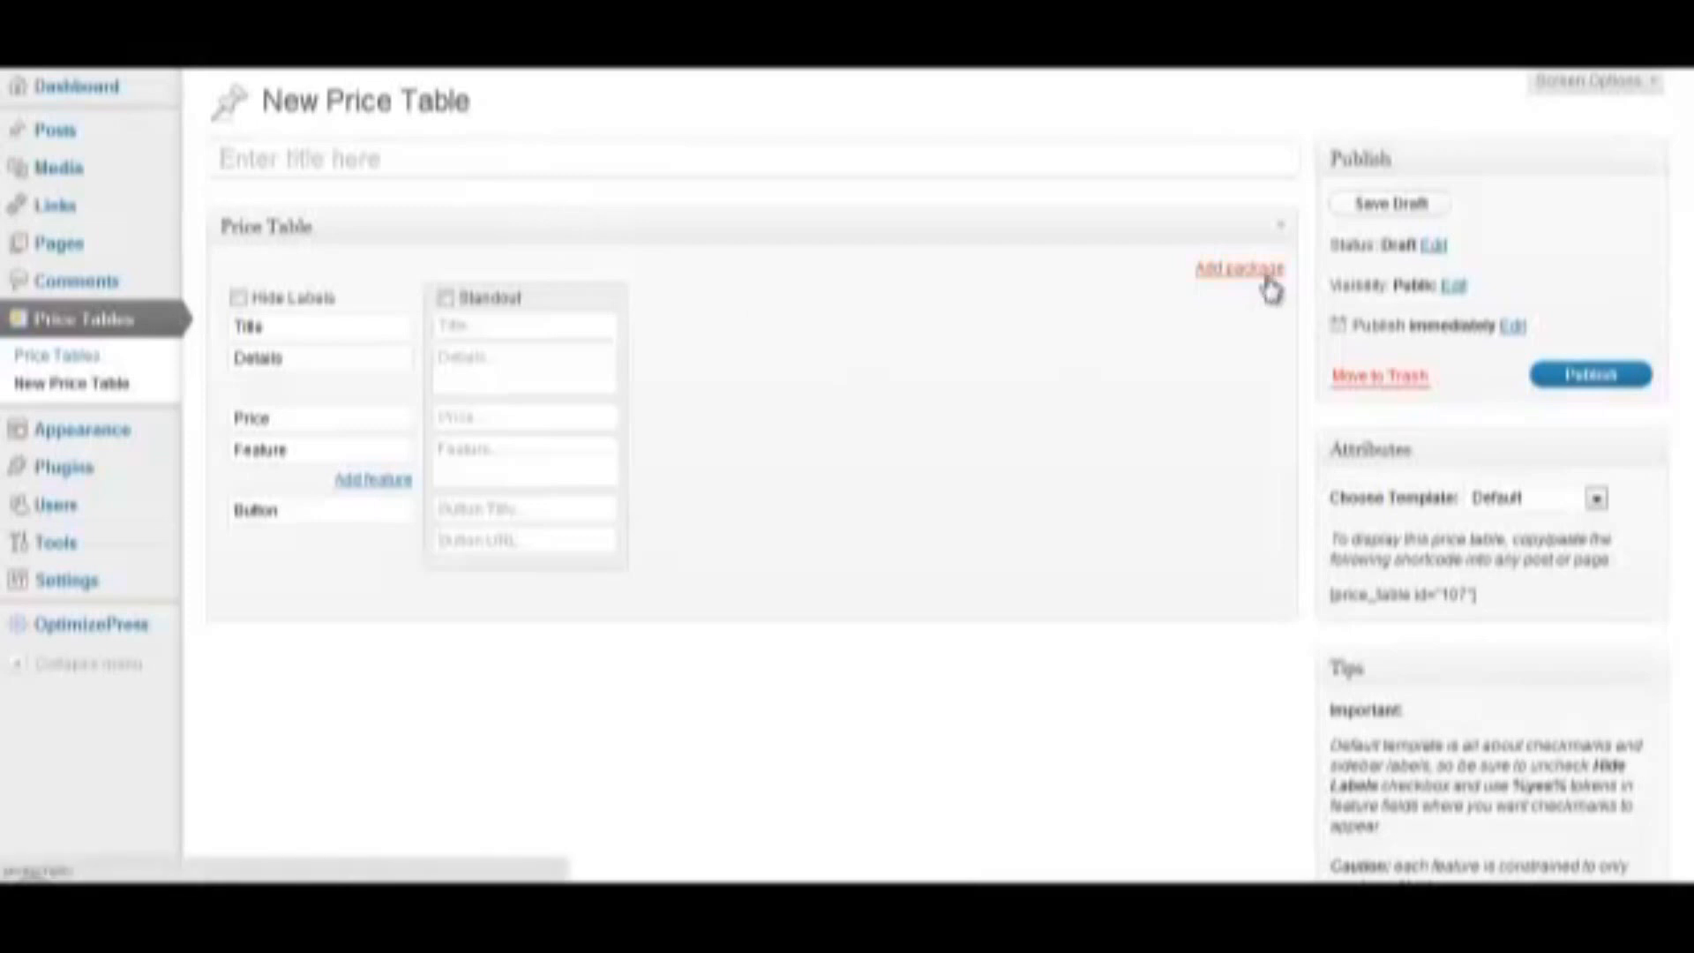
left_click(1238, 268)
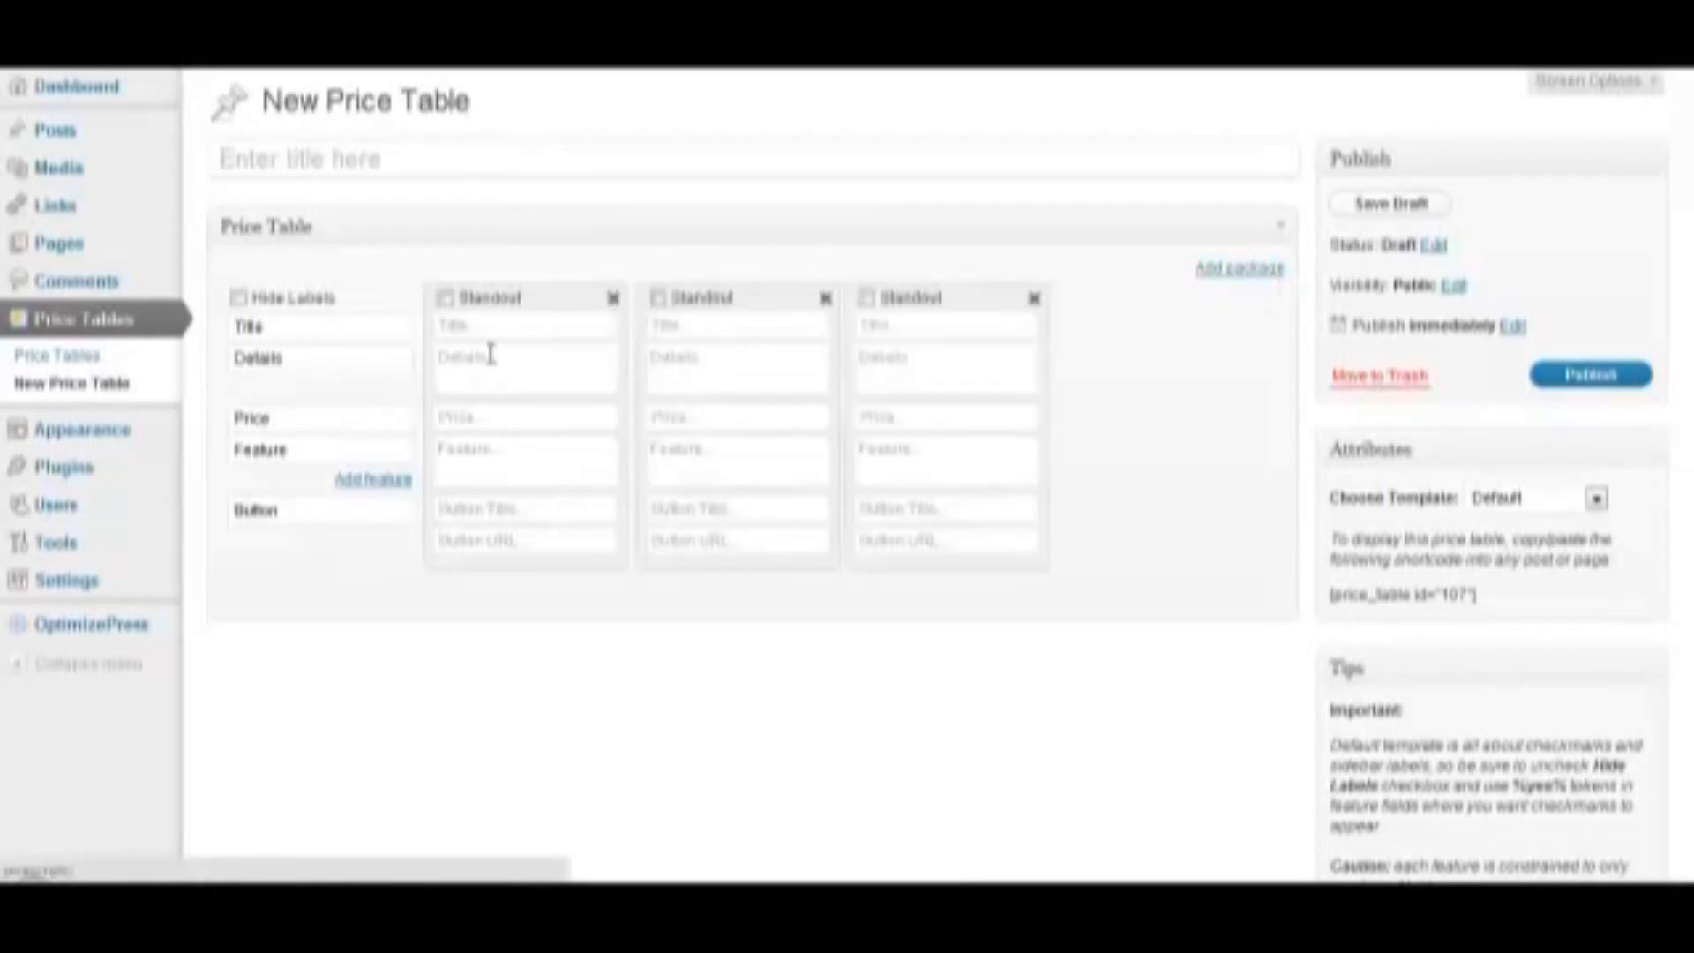
left_click(372, 480)
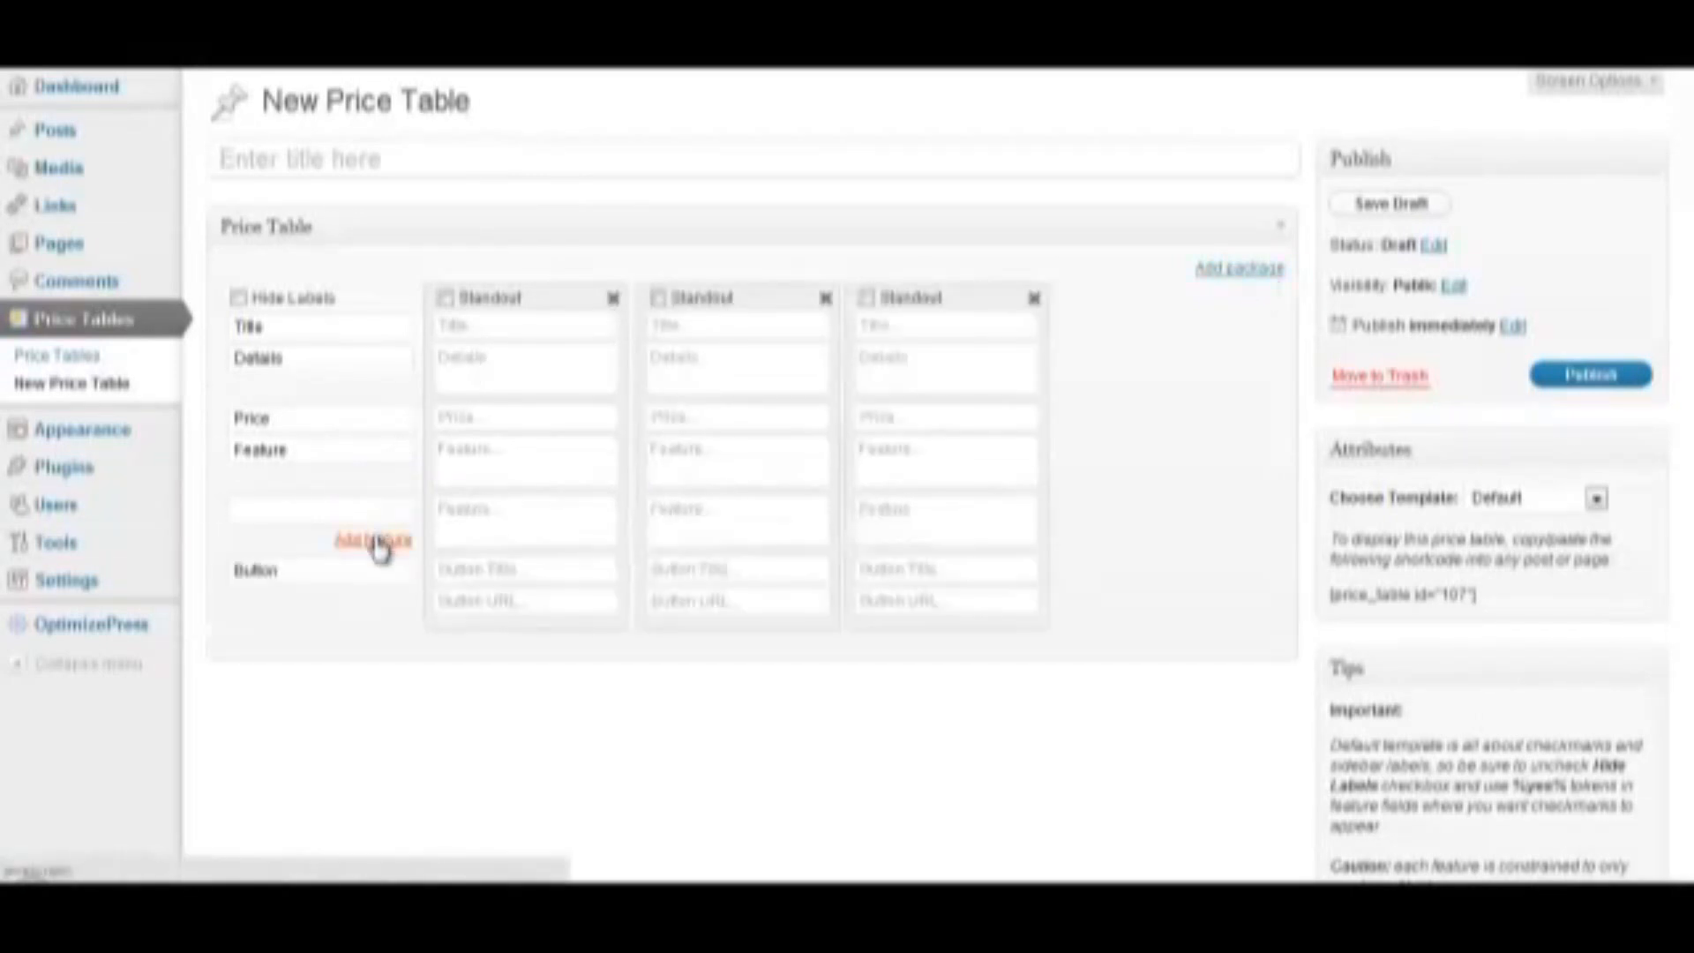
left_click(370, 540)
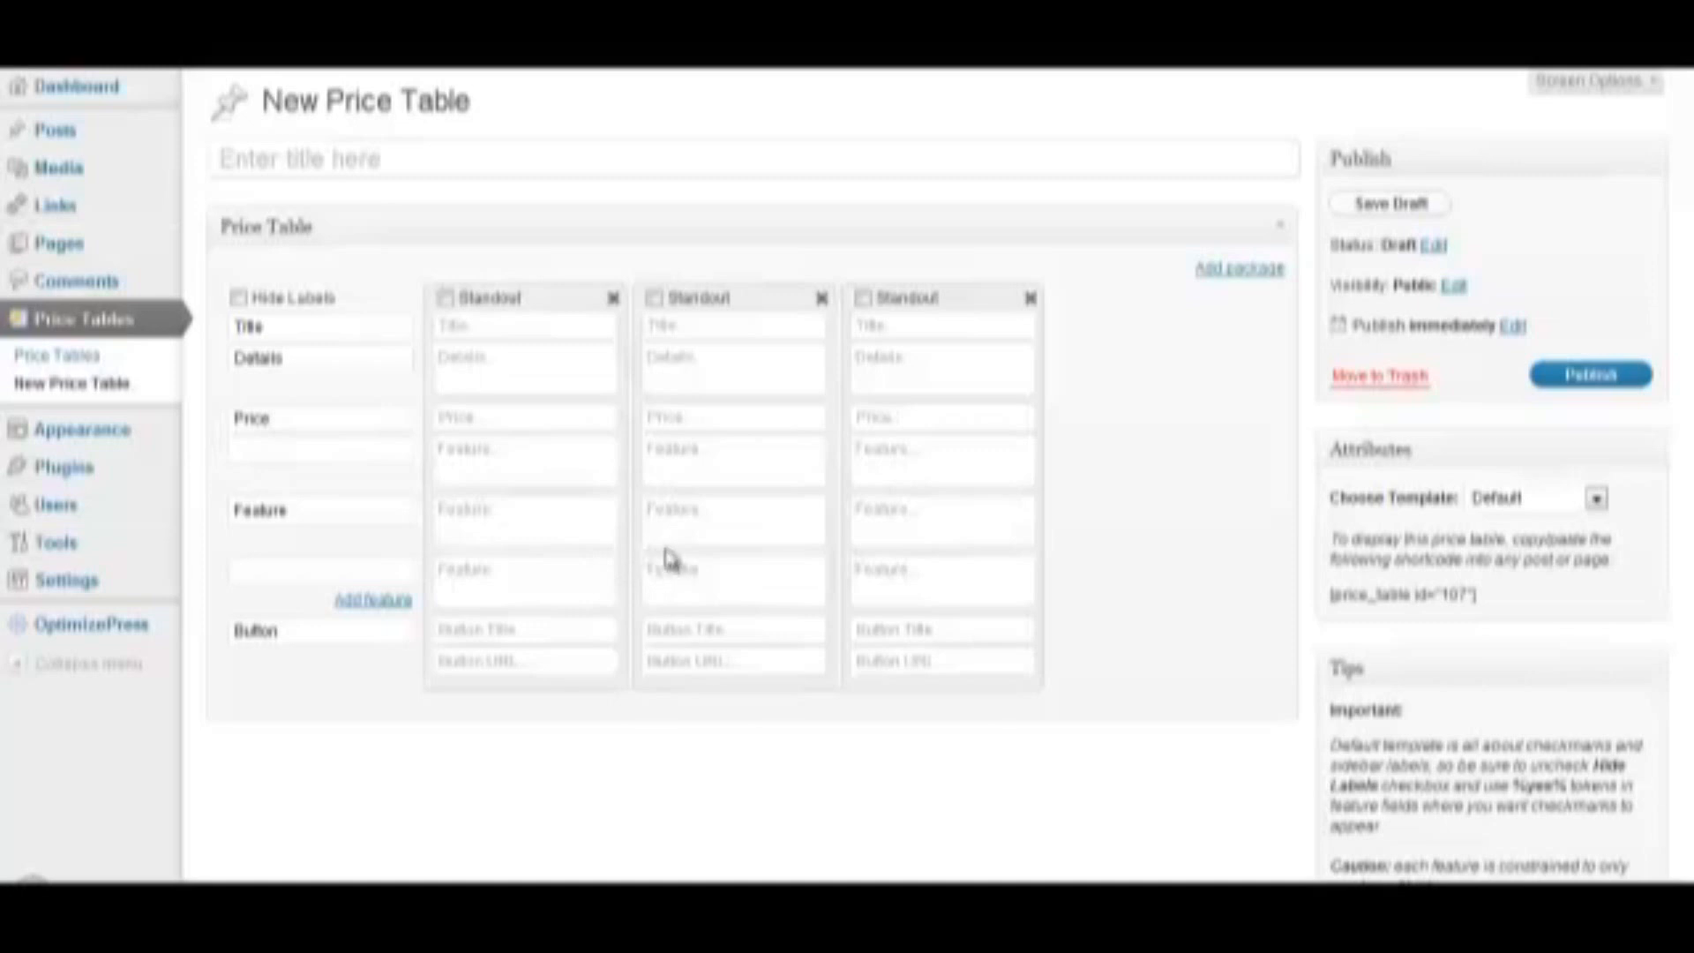
- Fill in the first package's details and its feature fields
left_click(524, 367)
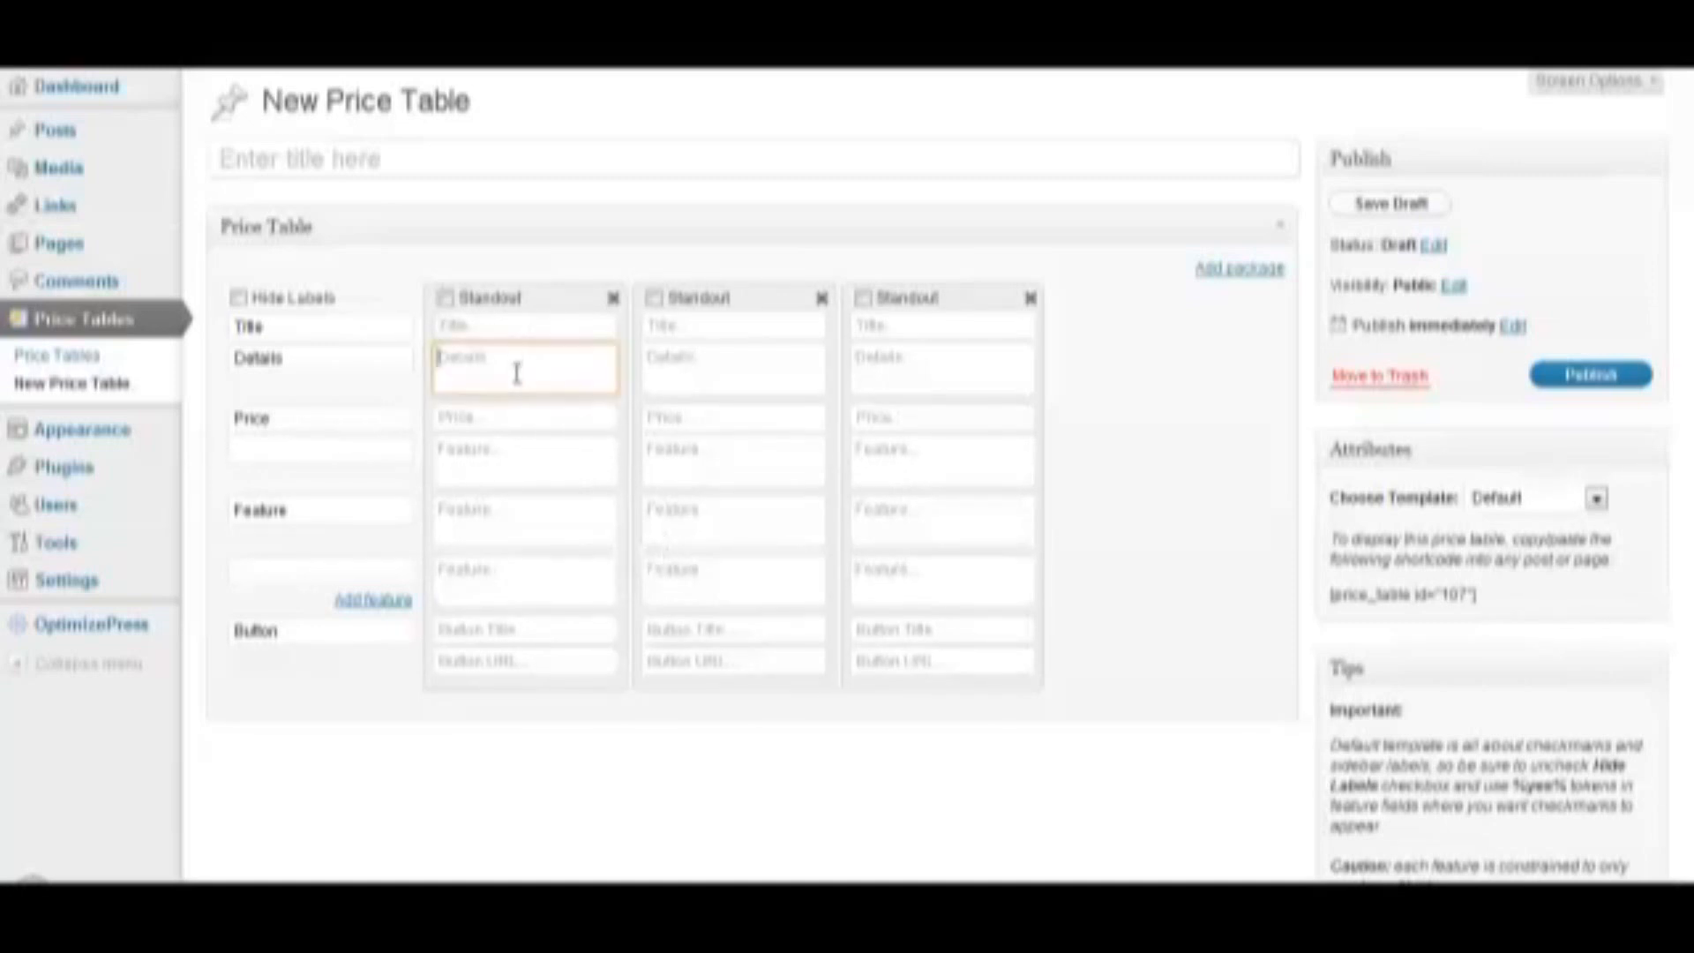
left_click(524, 519)
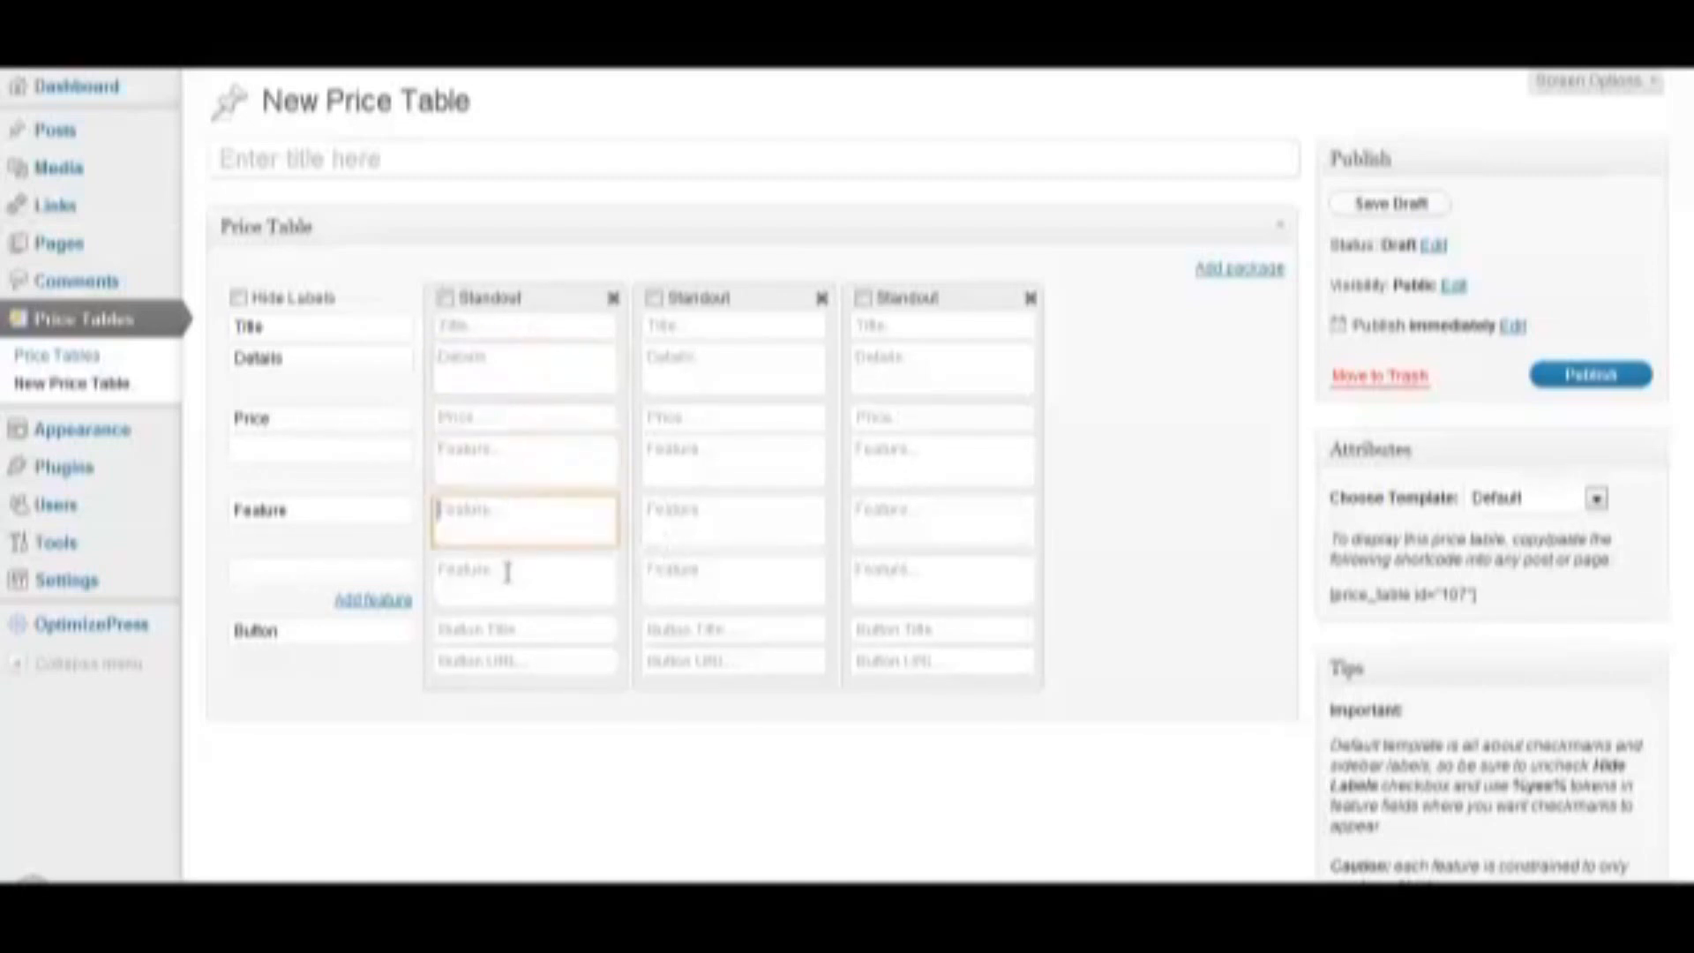
left_click(524, 630)
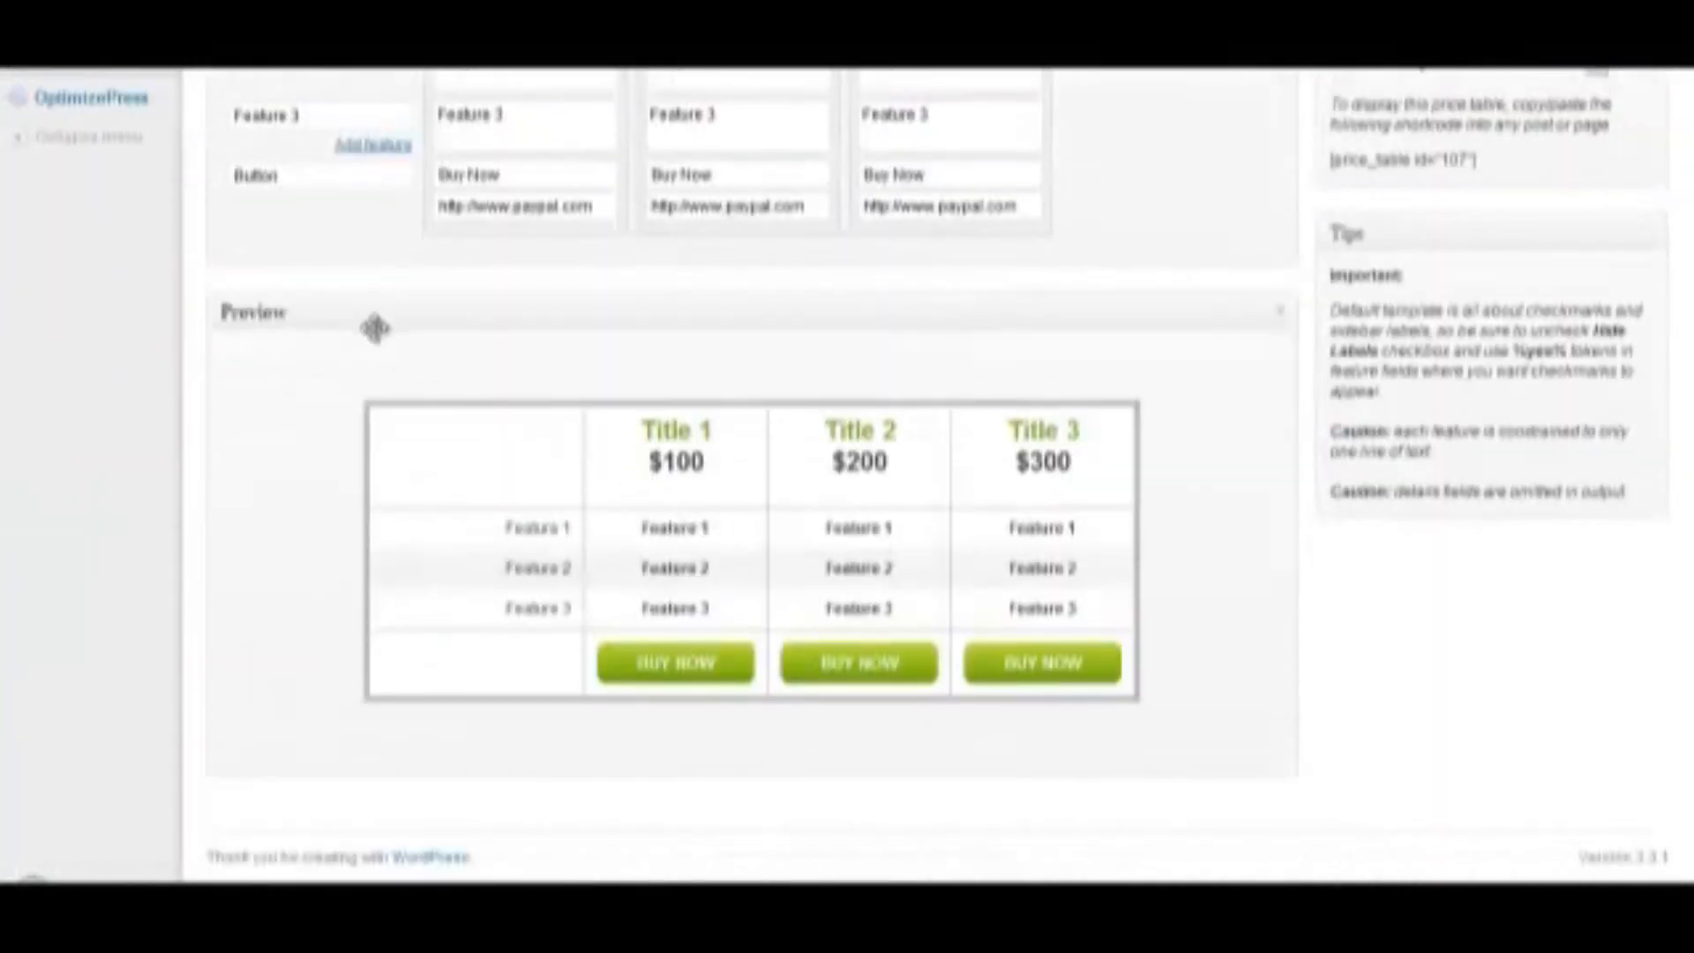
mouse_move(1210, 388)
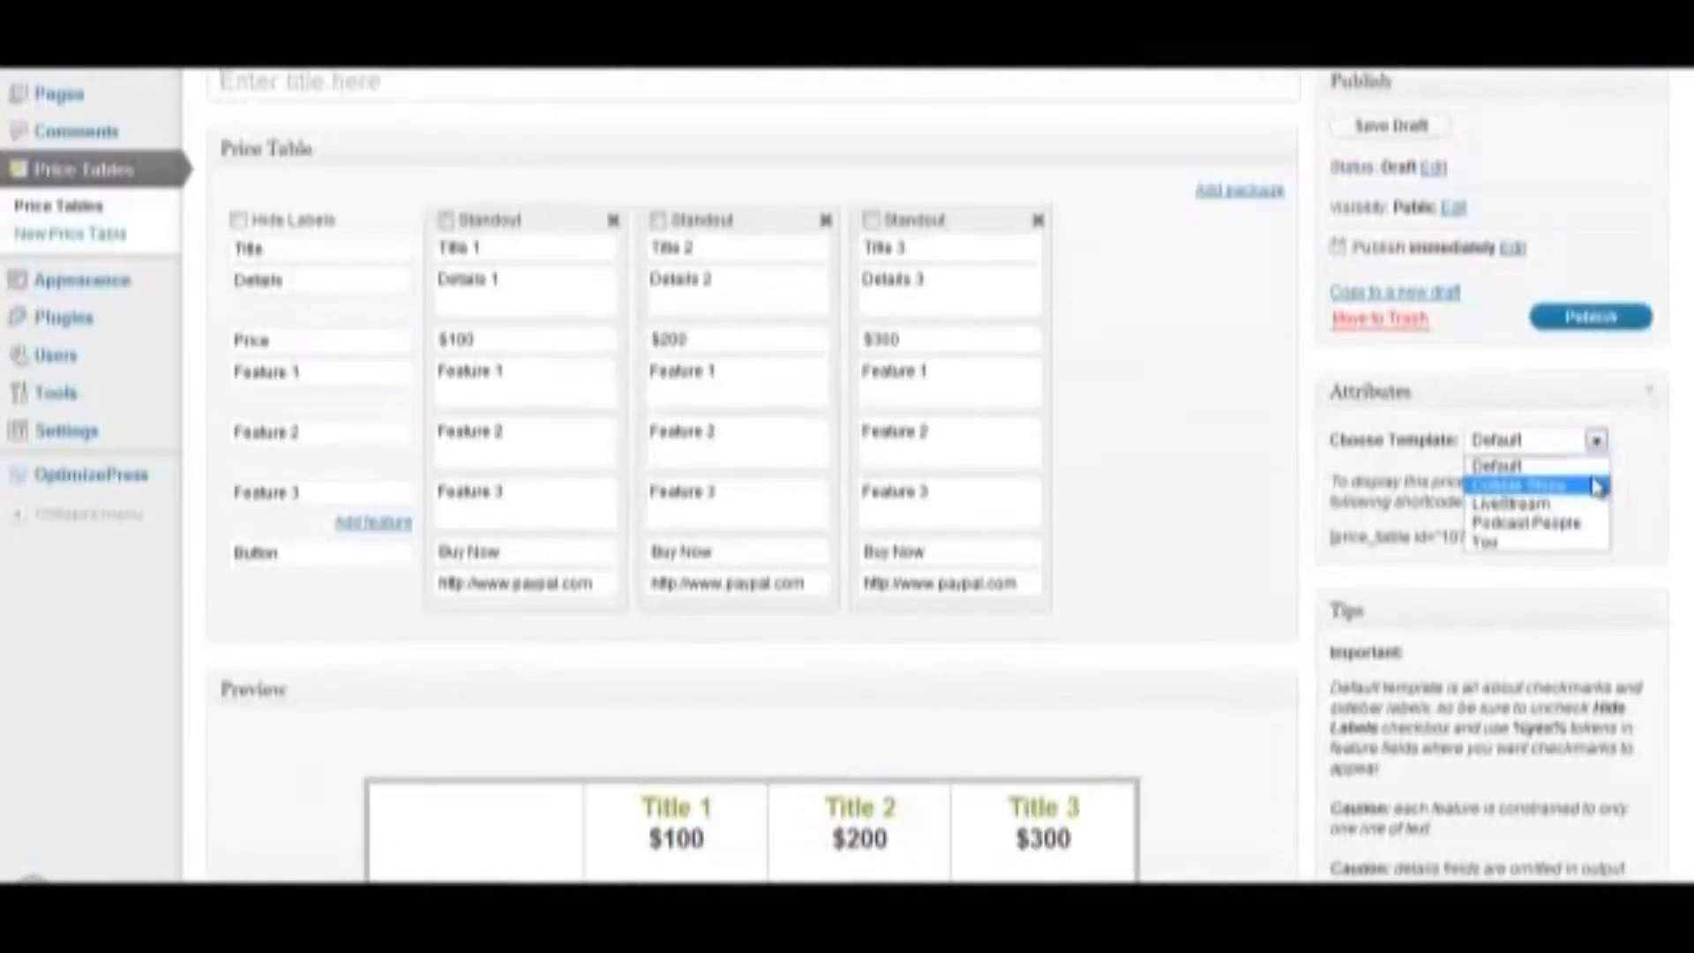
mouse_move(1523, 503)
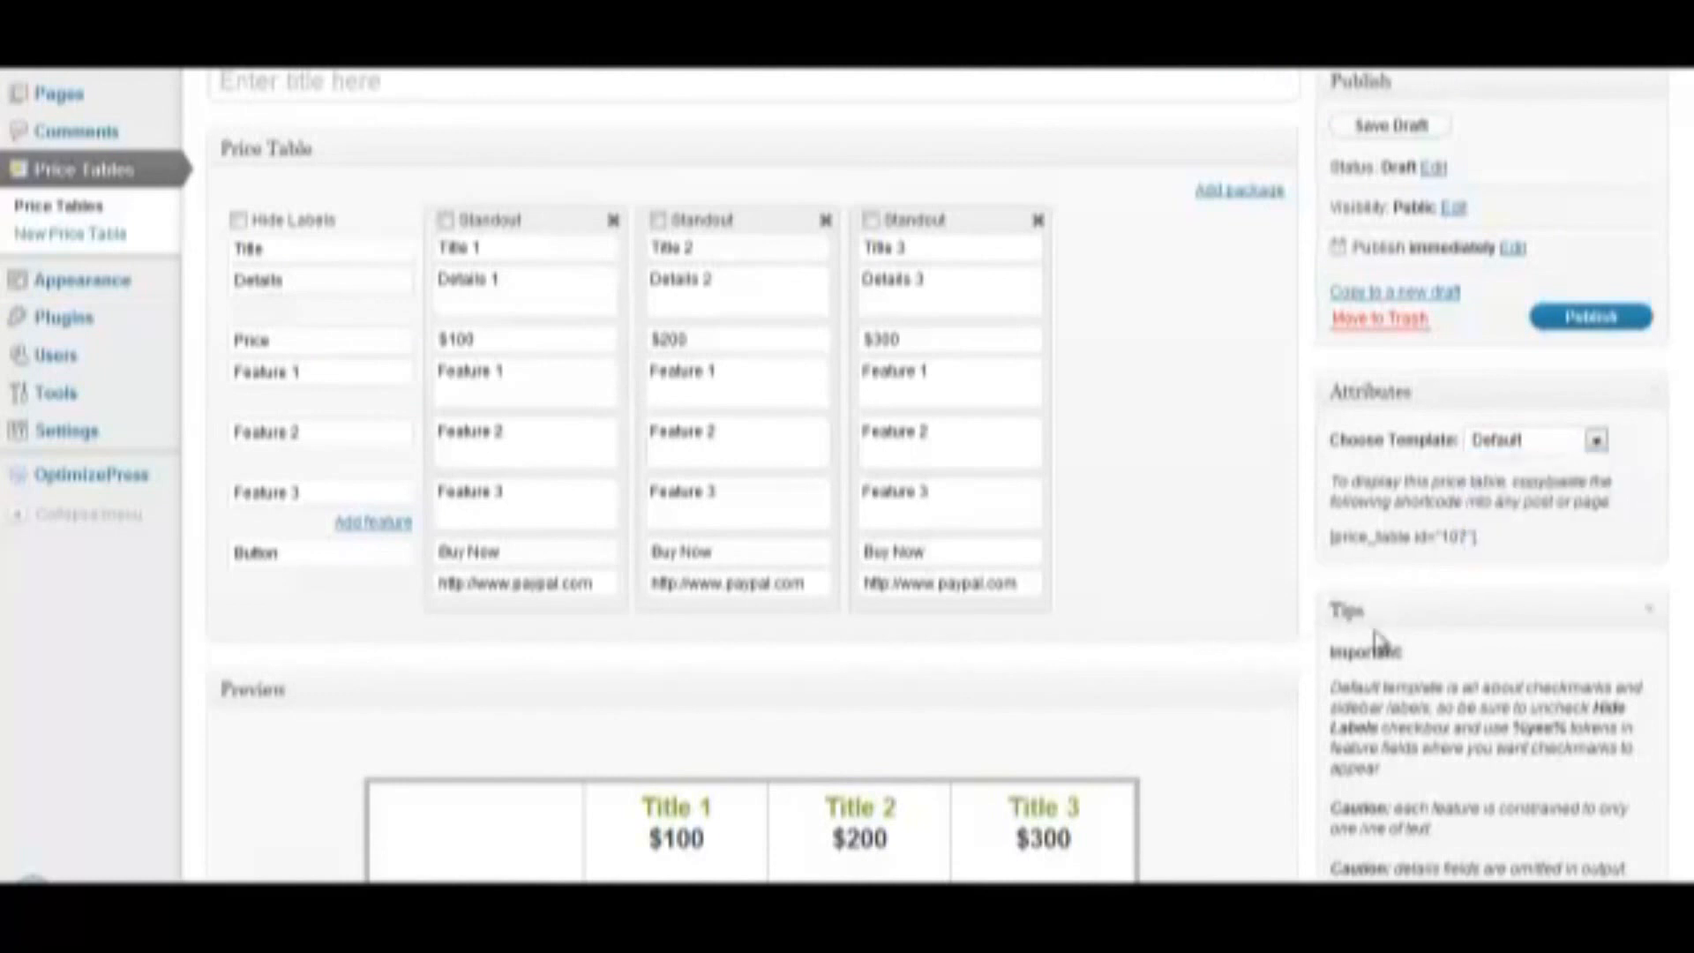
- Select the [price_table id 107] shortcode under Attributes for copying
scroll("down", 3)
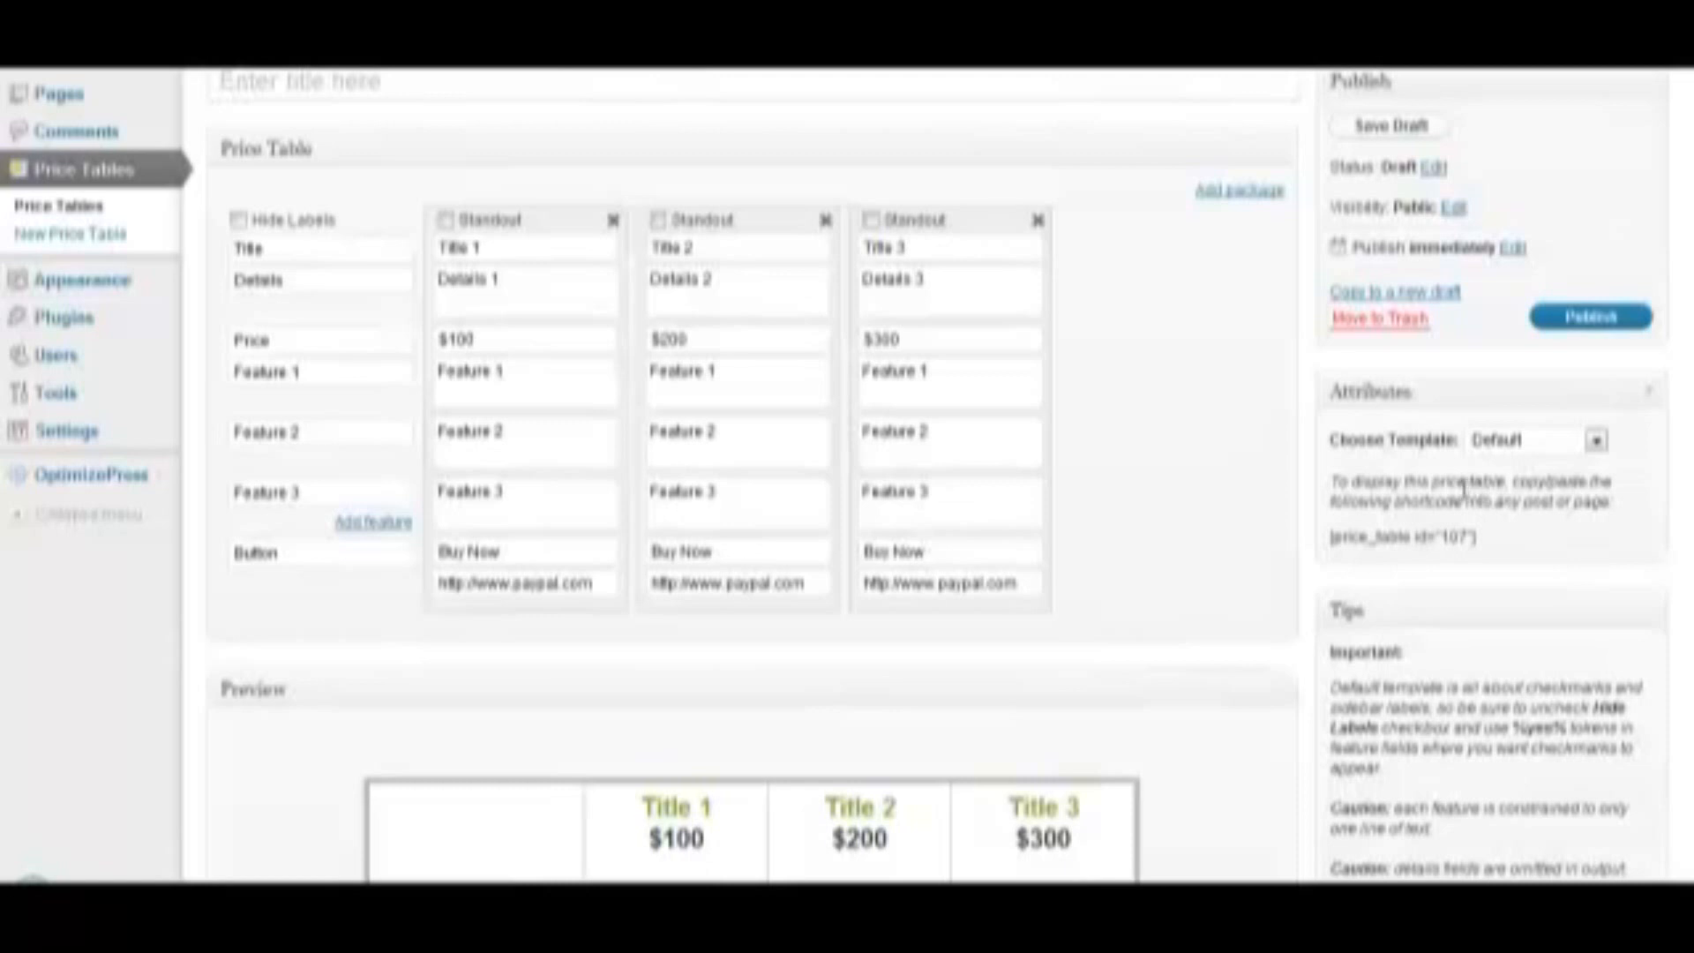
scroll("down", 3)
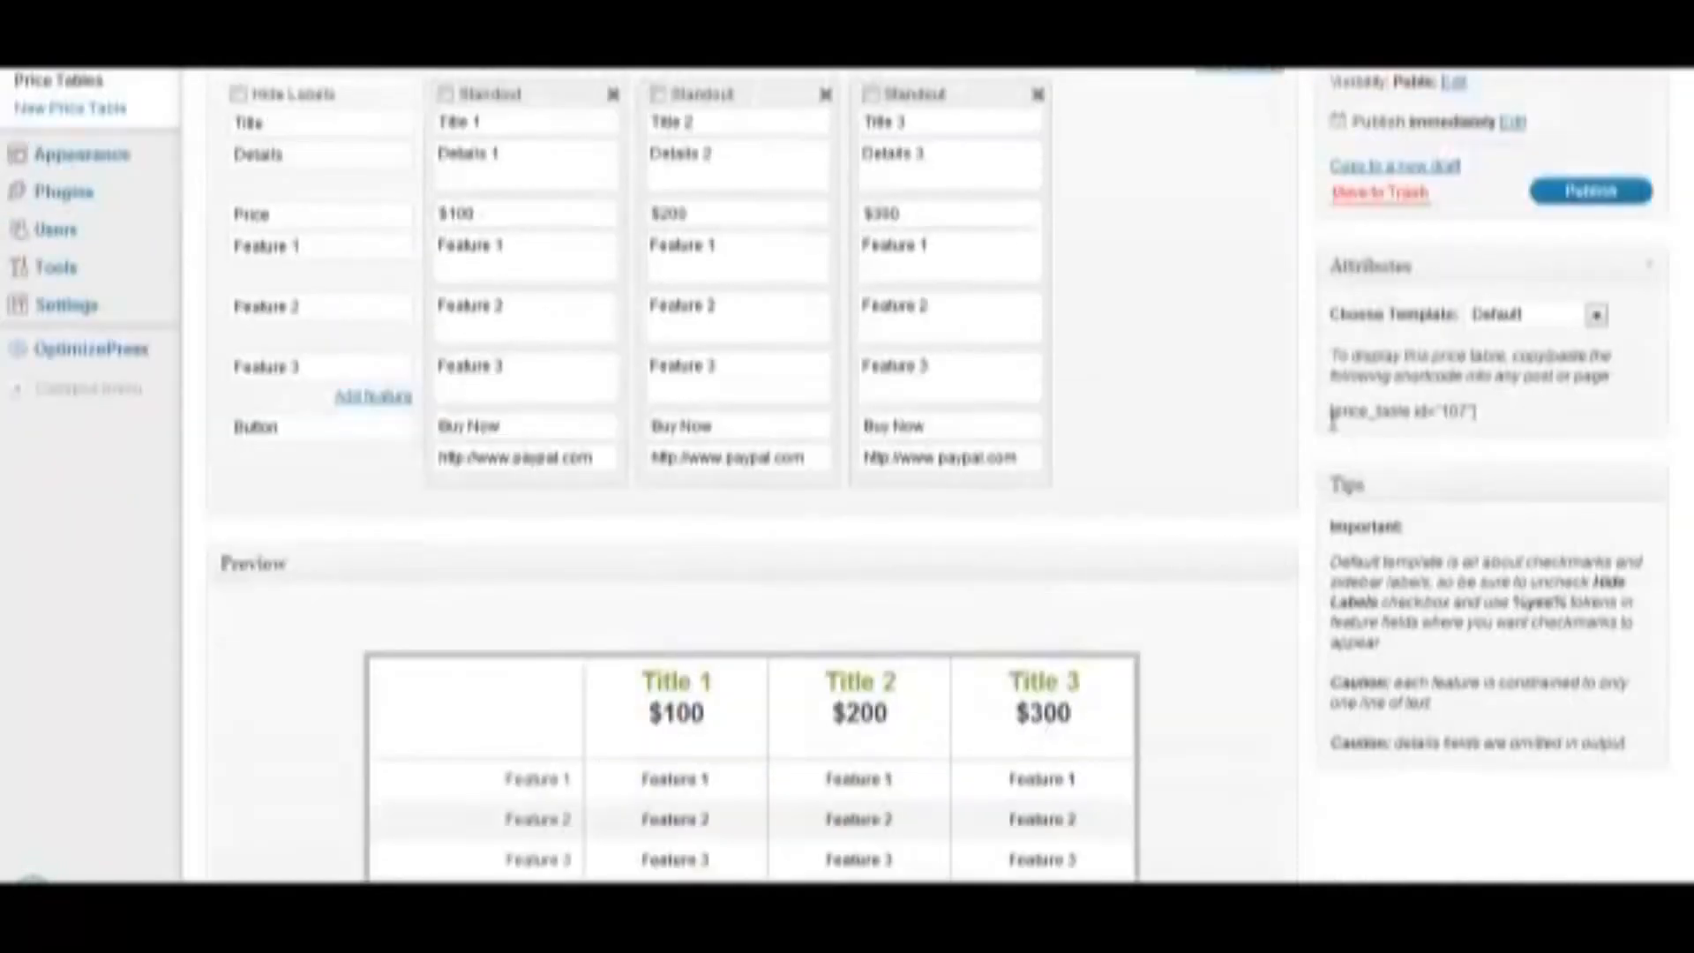
triple_click(1401, 411)
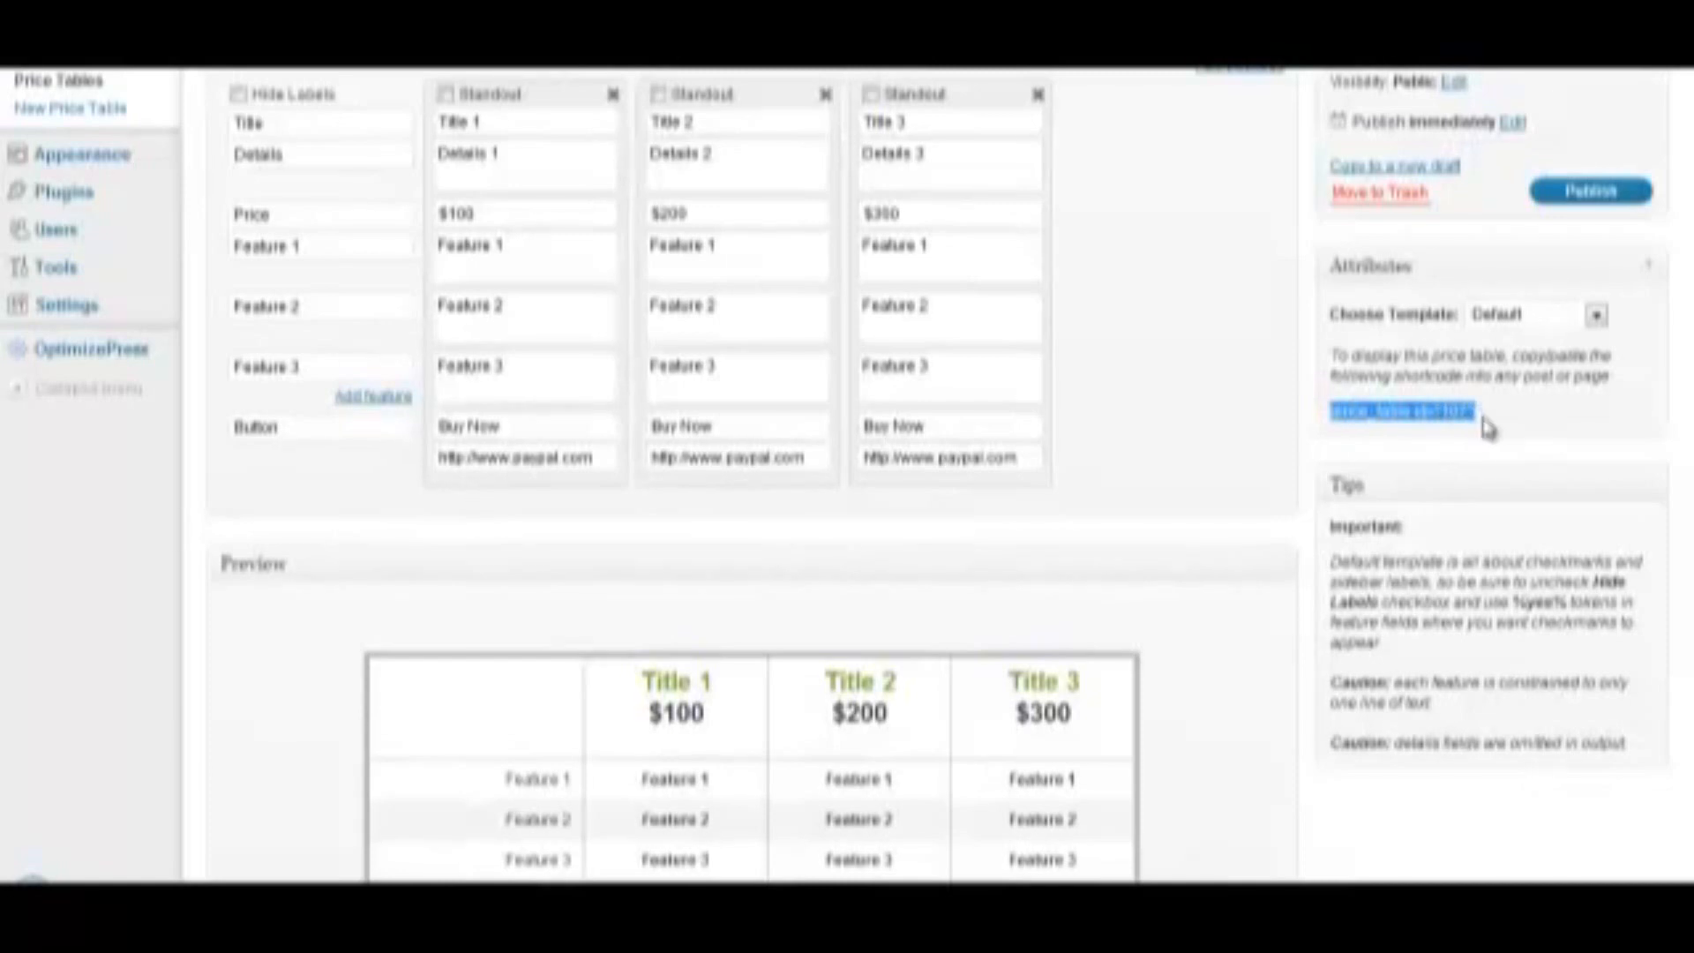